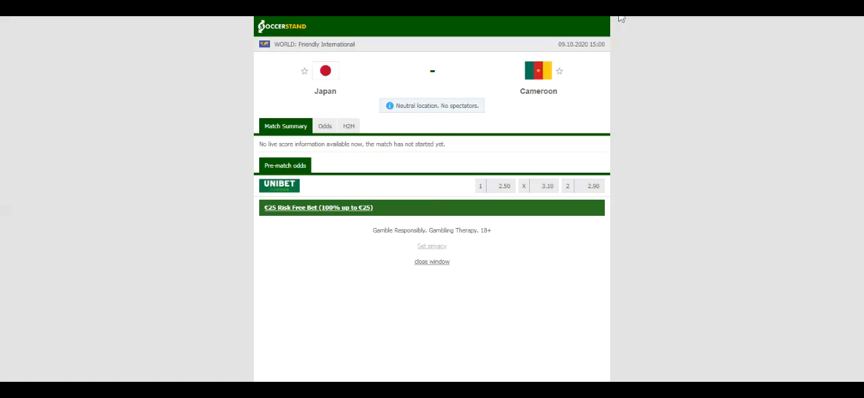
- Open the H2H tab on the Japan vs Cameroon match page
{"action": "left_click", "coordinate": [348, 126]}
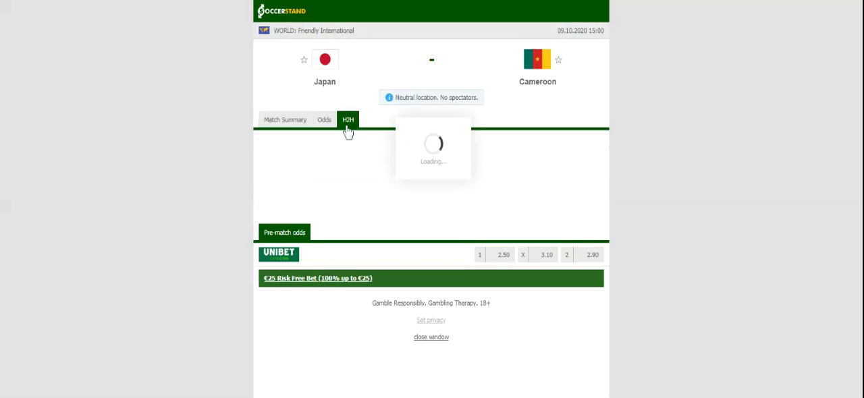
- Reselect H2H so the Overall tables of Japan's and Cameroon's recent results load
{"action": "left_click", "coordinate": [348, 119]}
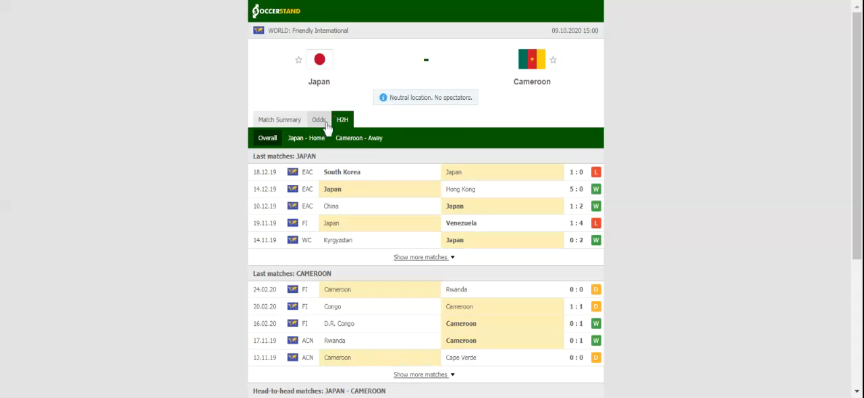
- Show the Odds tab with two bookmakers' full-time 1X2 prices
{"action": "left_click", "coordinate": [318, 120]}
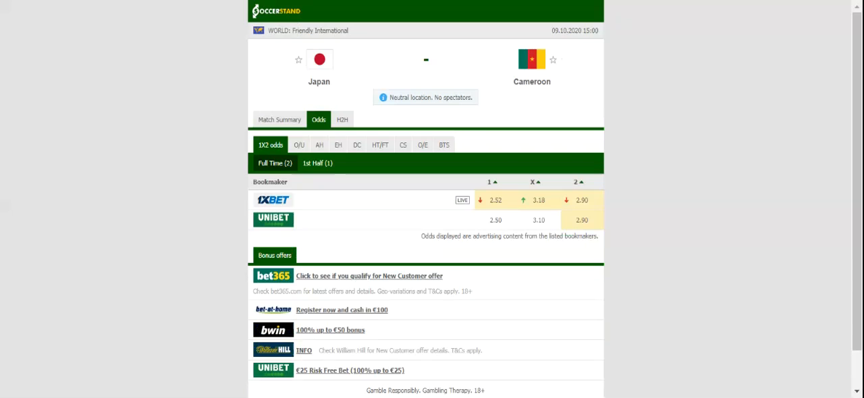
{"action": "mouse_move", "coordinate": [295, 163]}
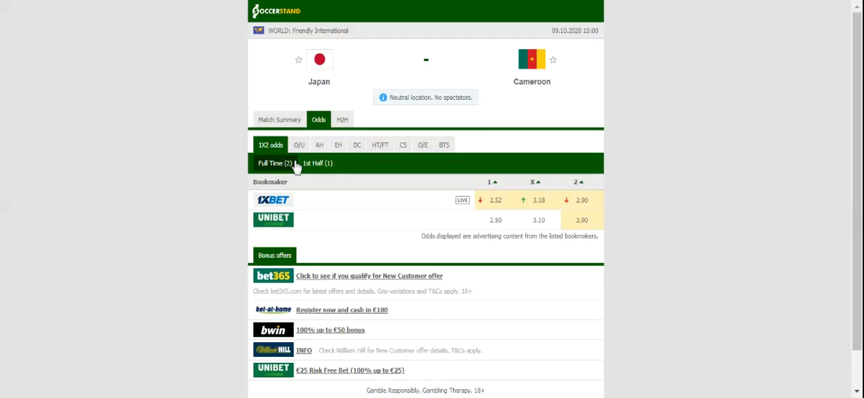
- Switch to the EH sub-tab showing the full-time -1 European handicap line
{"action": "left_click", "coordinate": [338, 145]}
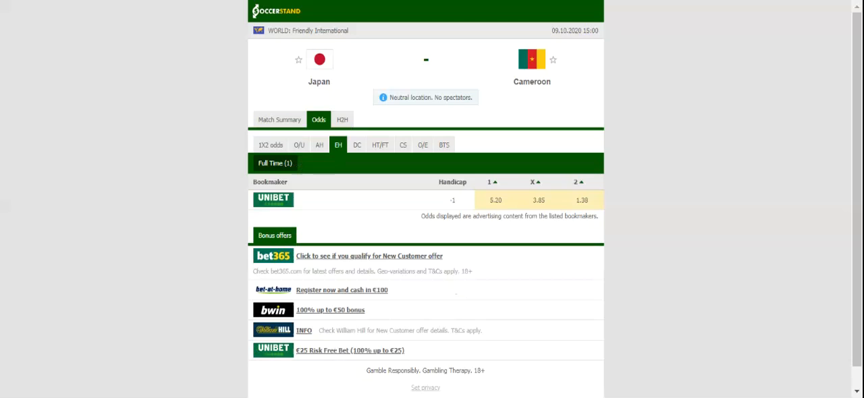
{"action": "mouse_move", "coordinate": [293, 135]}
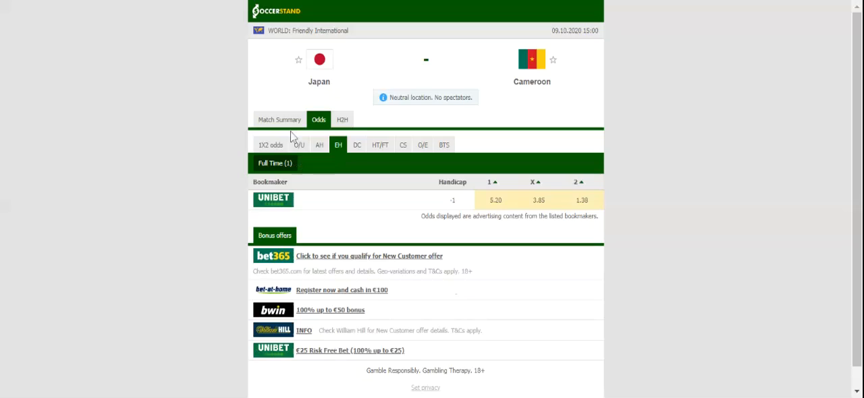